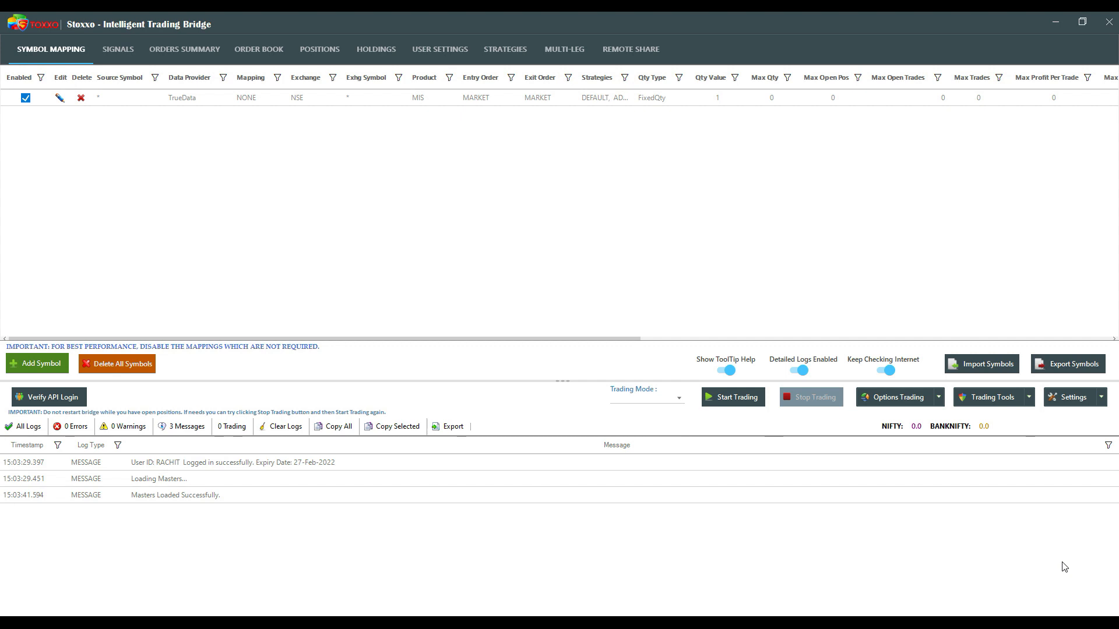
mouse_move(676, 17)
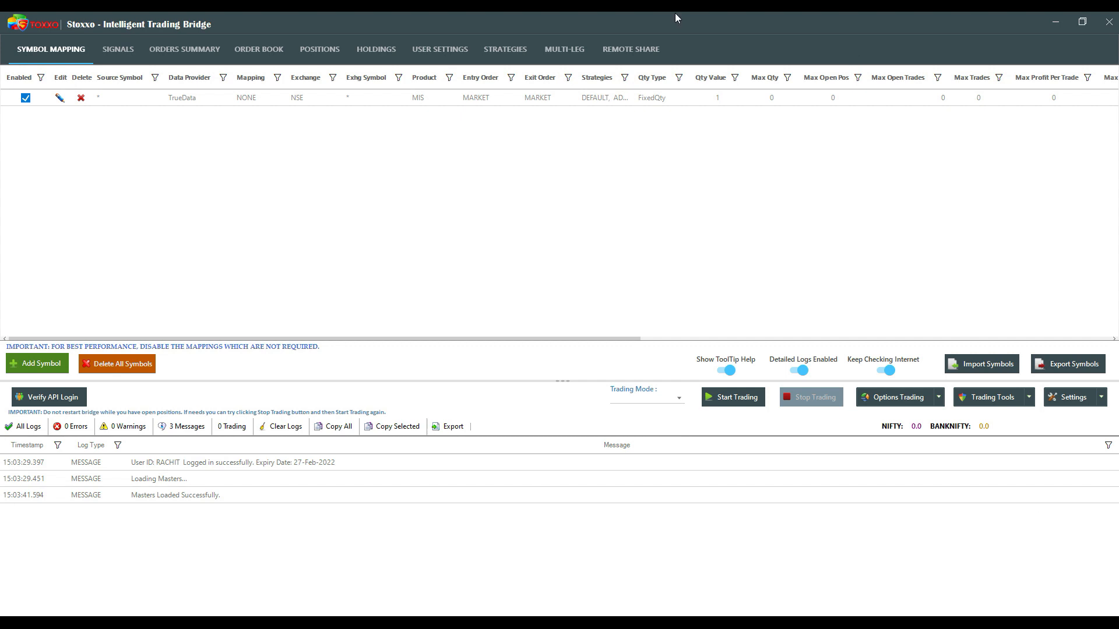
mouse_move(457, 51)
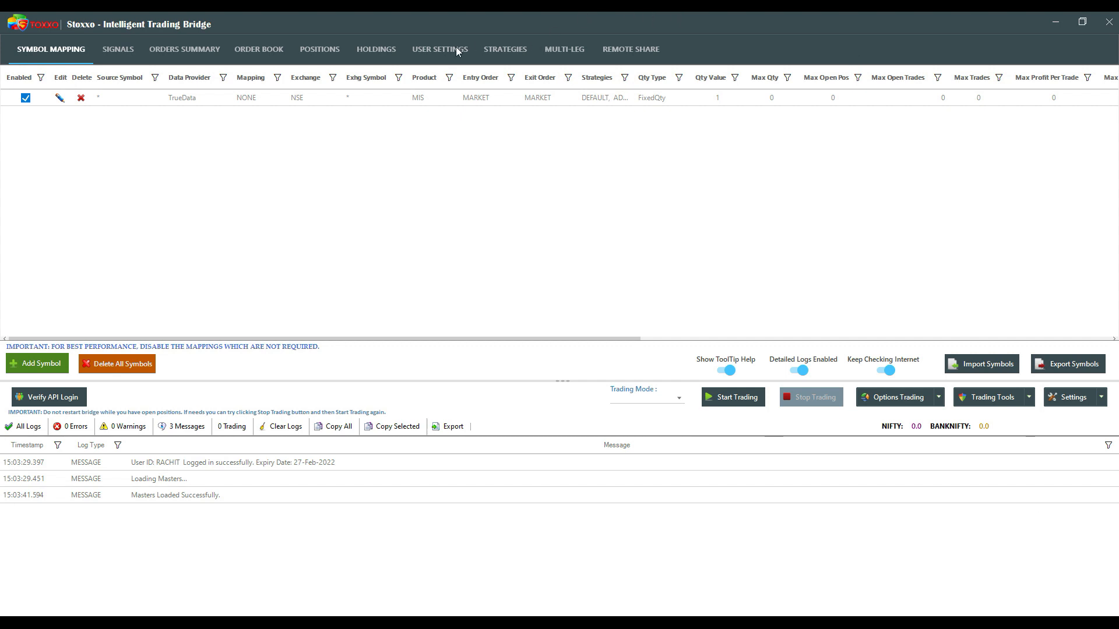
- Add a new blank user row below the simulated account in User Settings
click(440, 49)
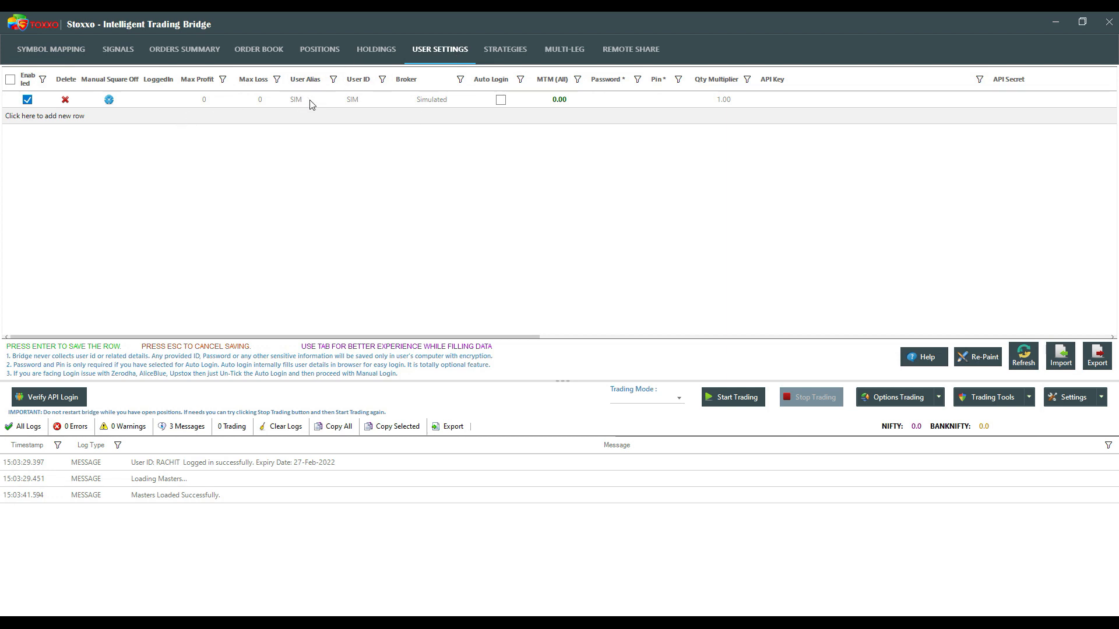
mouse_move(504, 126)
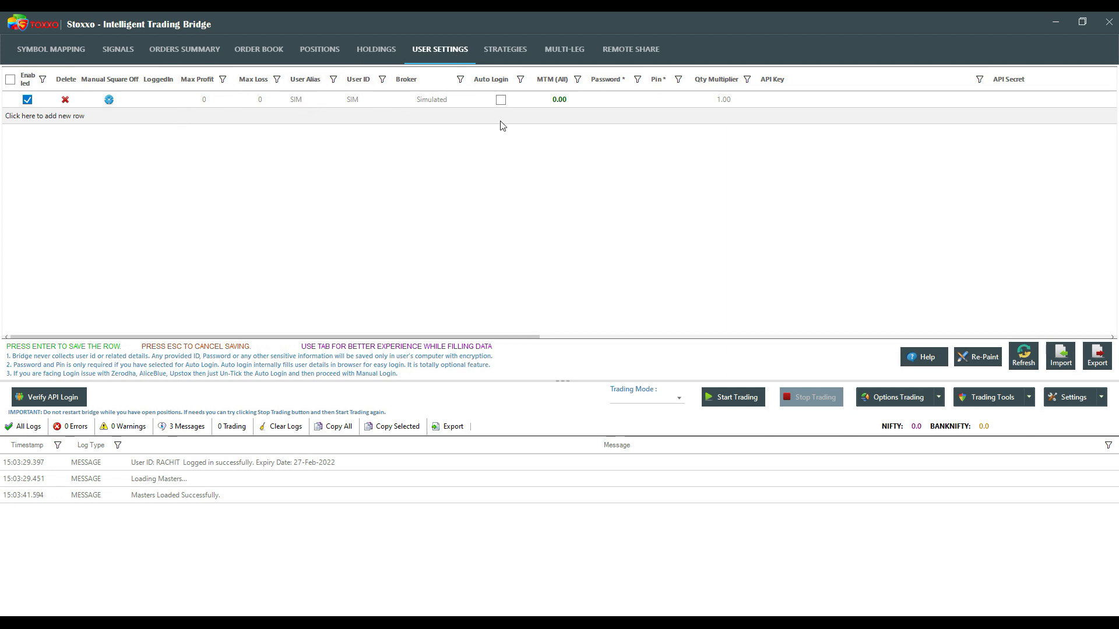
mouse_move(343, 138)
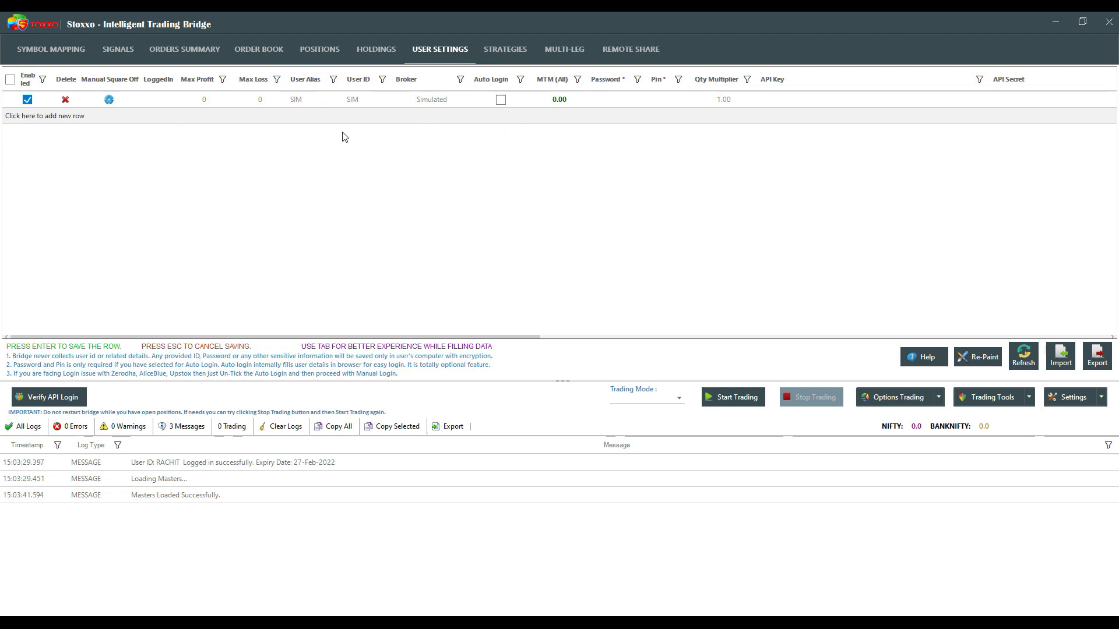
click(43, 116)
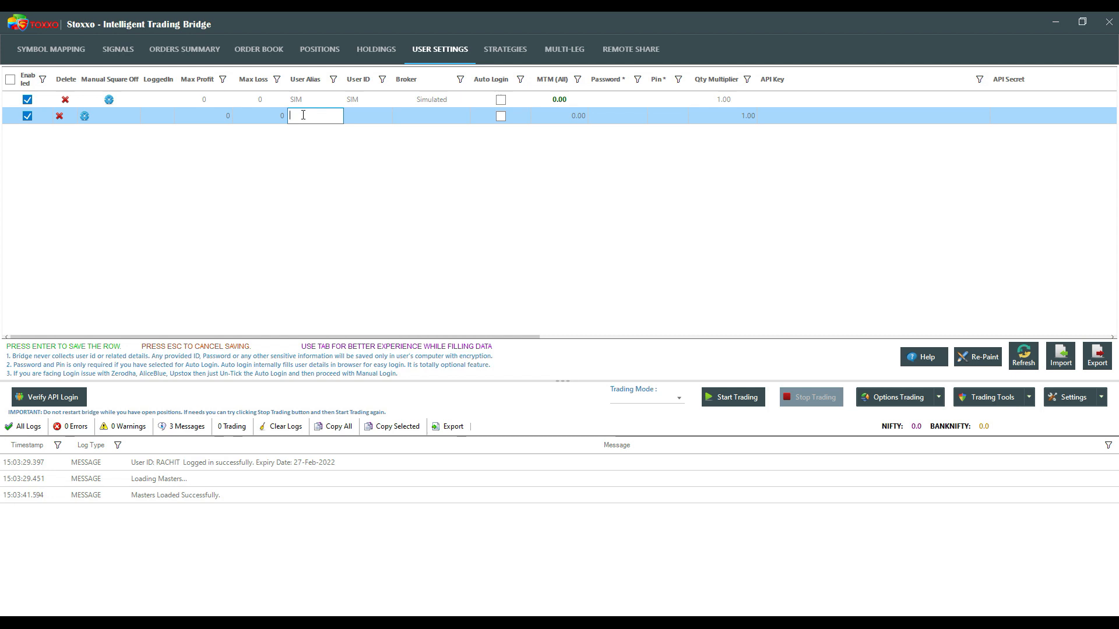
- Enter alias '5pa' and choose FivePaisa as the new account's broker
text(5paisa)
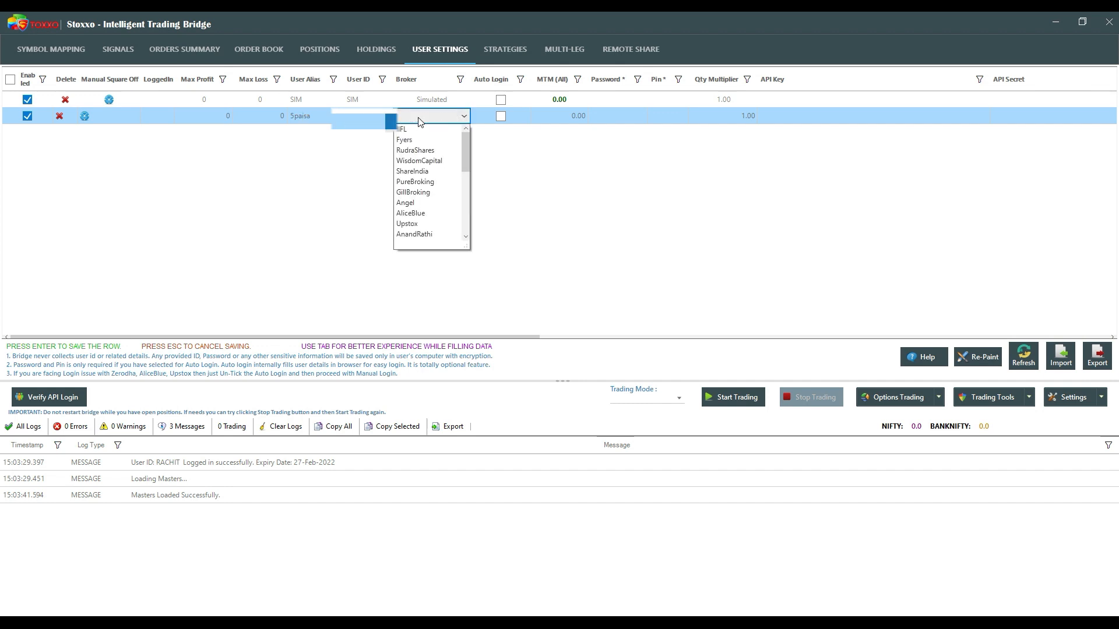
scroll(down, 3)
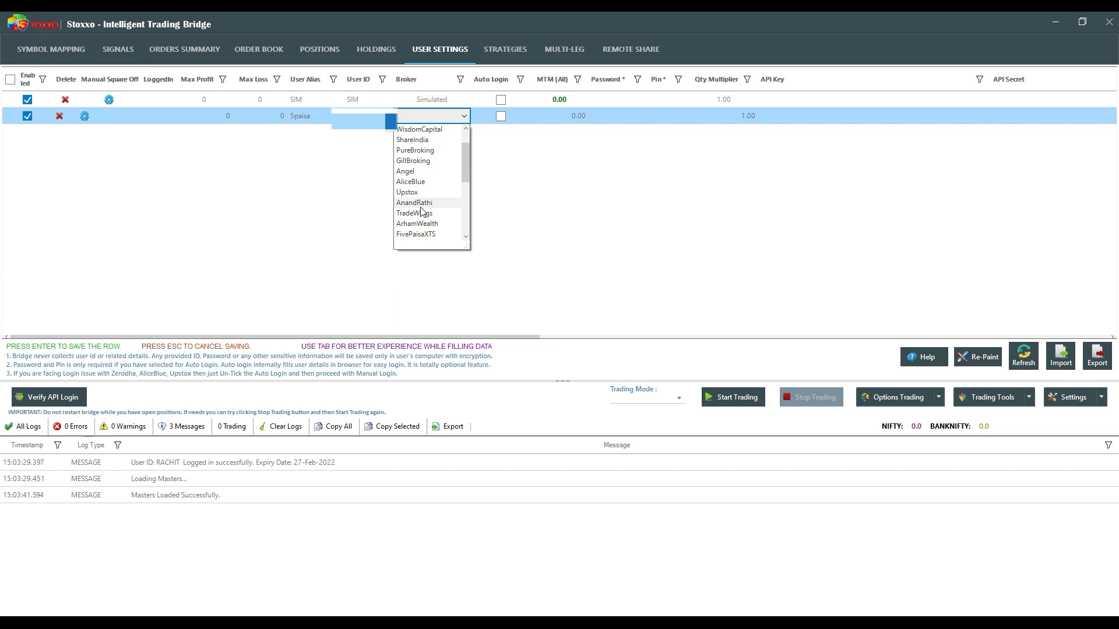
scroll(down, 3)
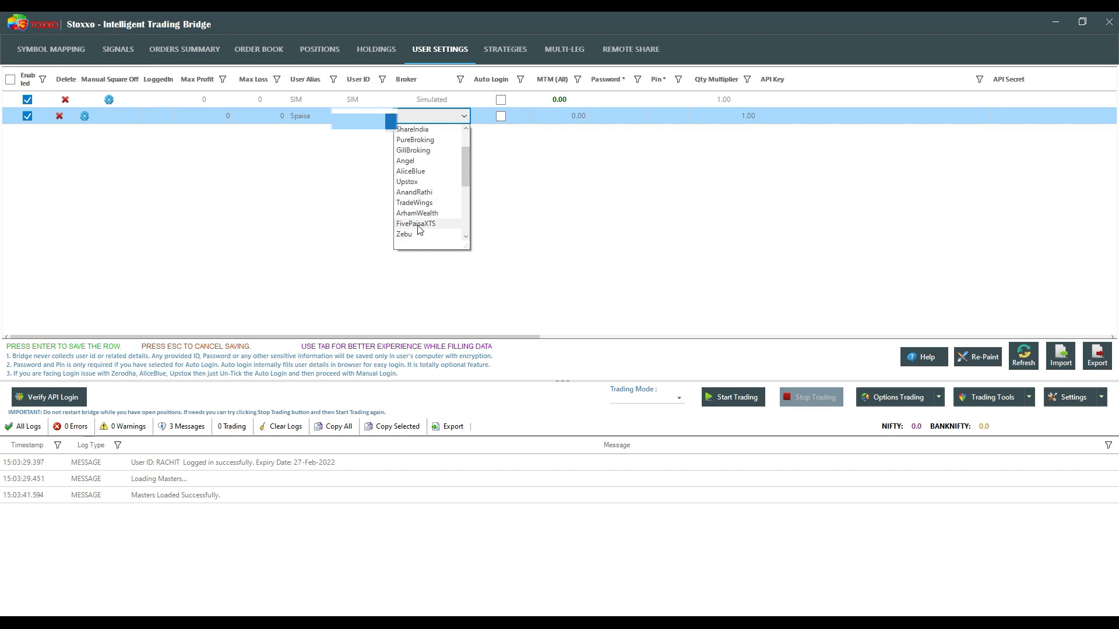
scroll(down, 3)
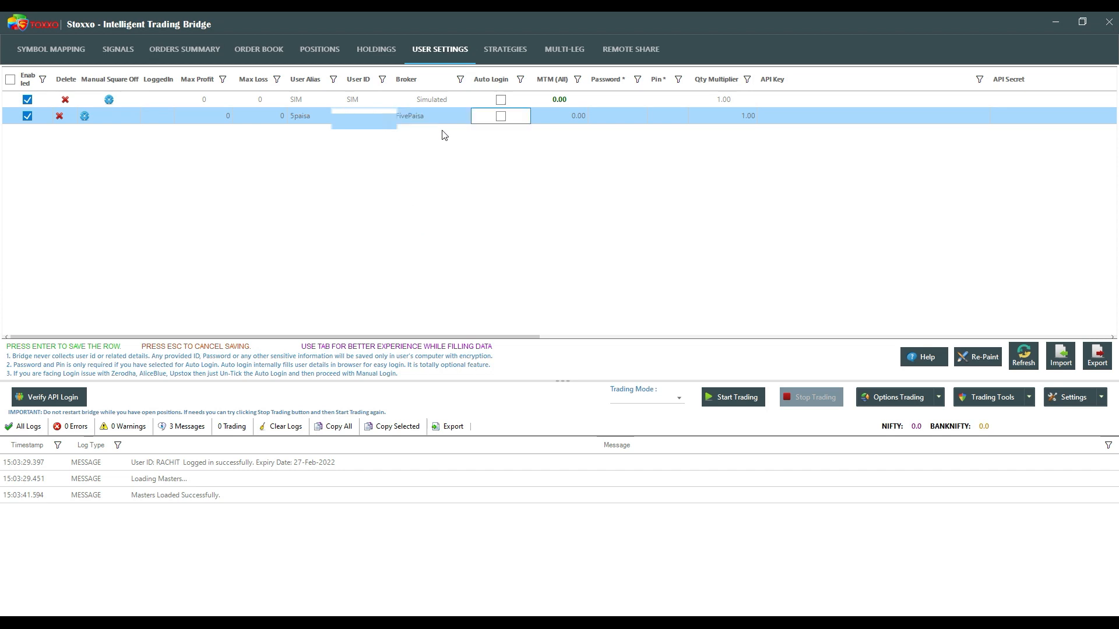
click(462, 116)
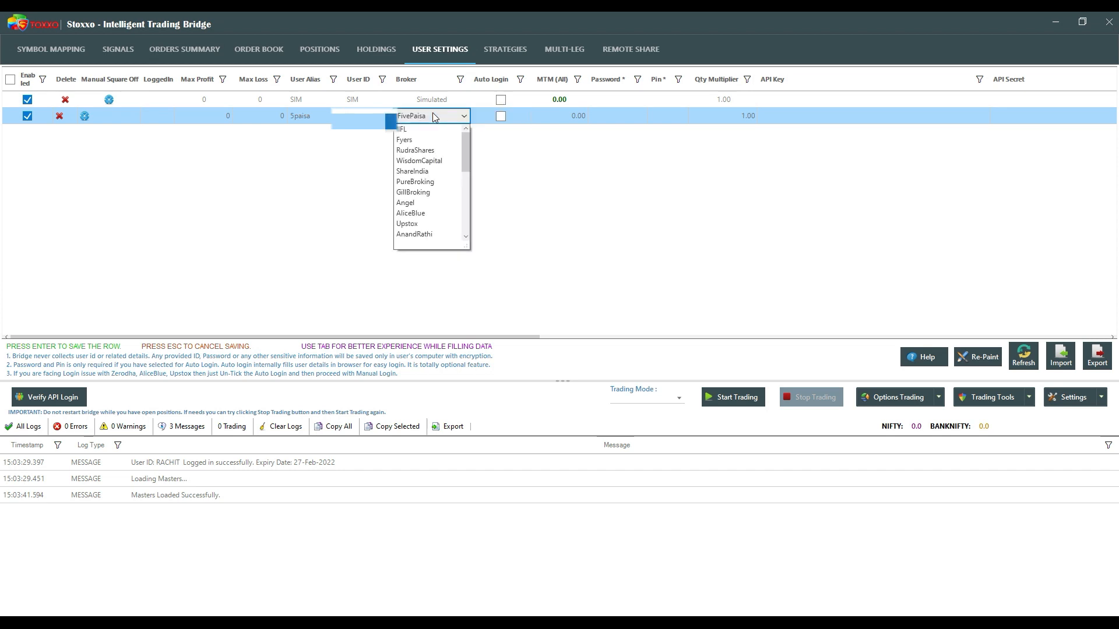
click(430, 115)
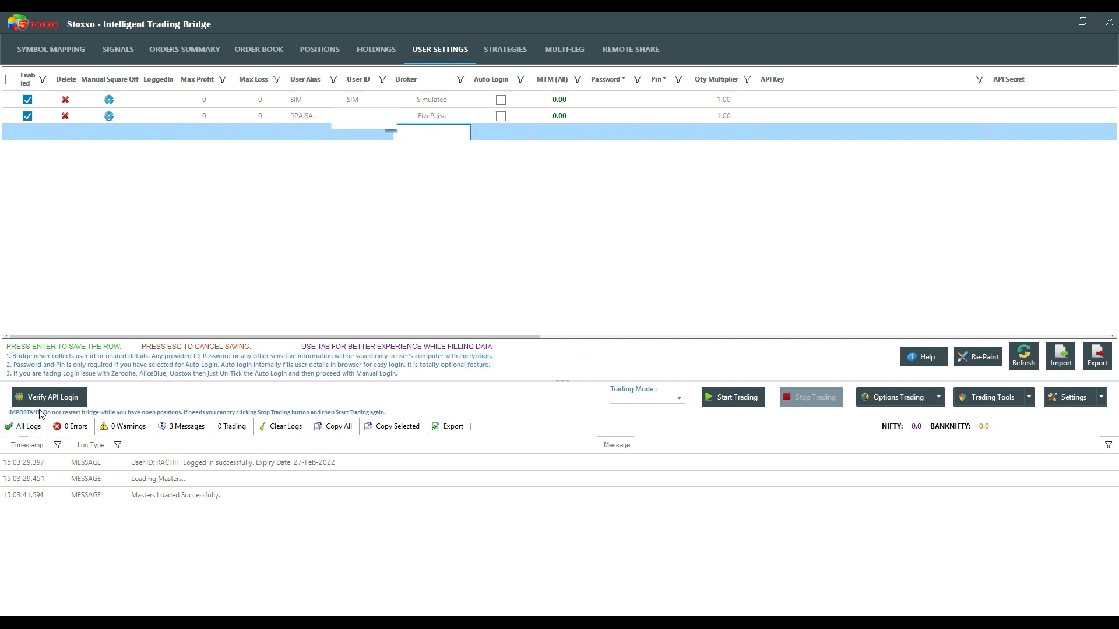
- Log in the 5PAISA account through FivePaisa API Login with client code and password
click(48, 396)
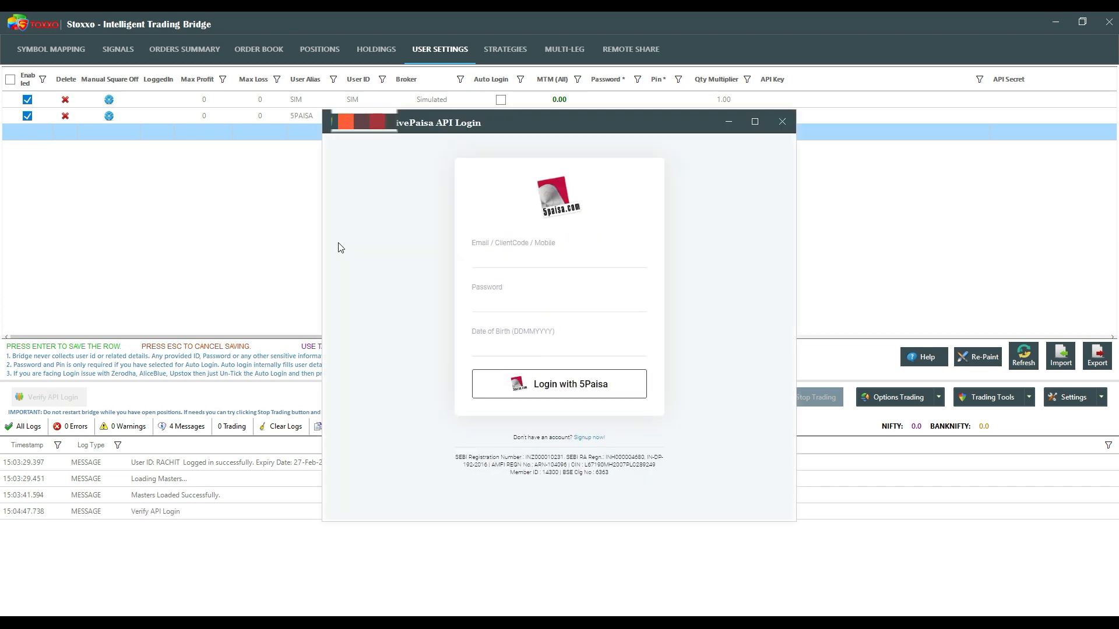
click(558, 257)
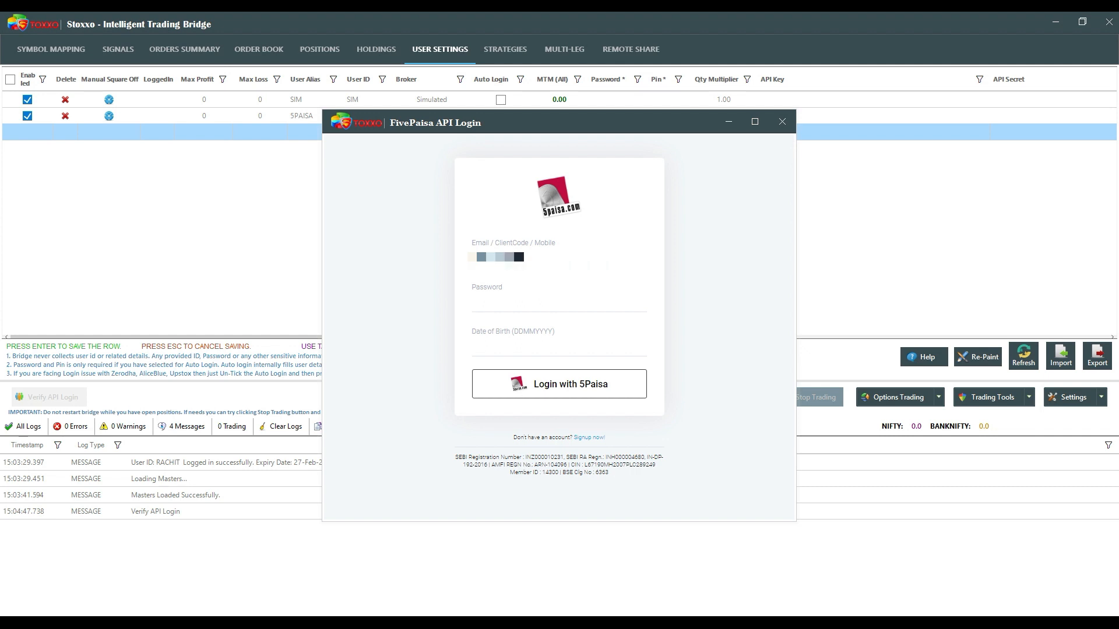
click(559, 303)
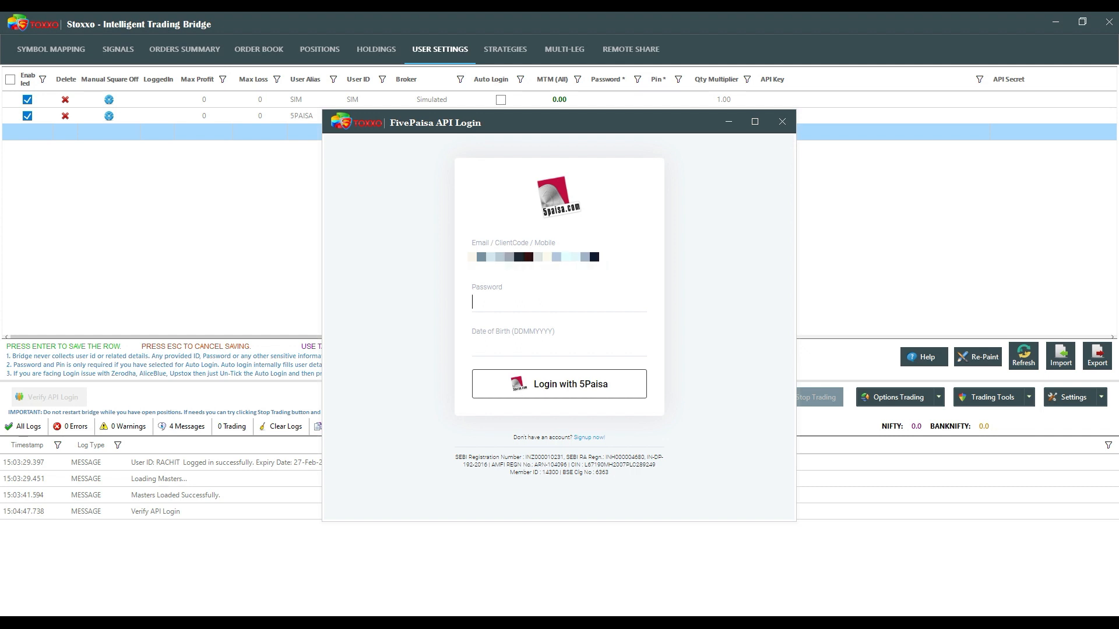
text(•••••)
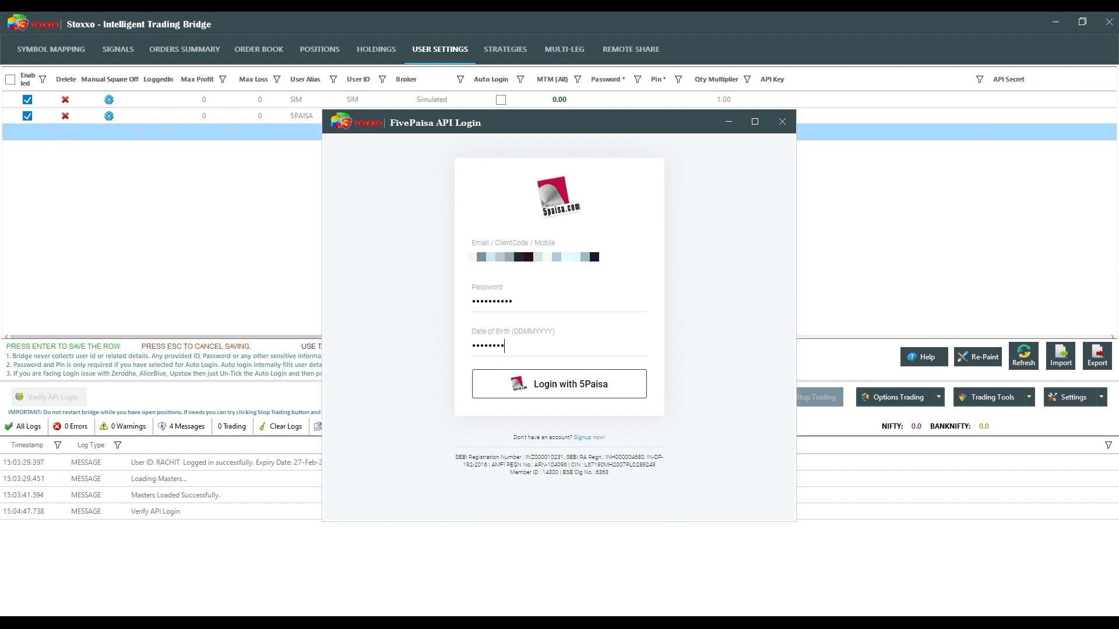
click(560, 383)
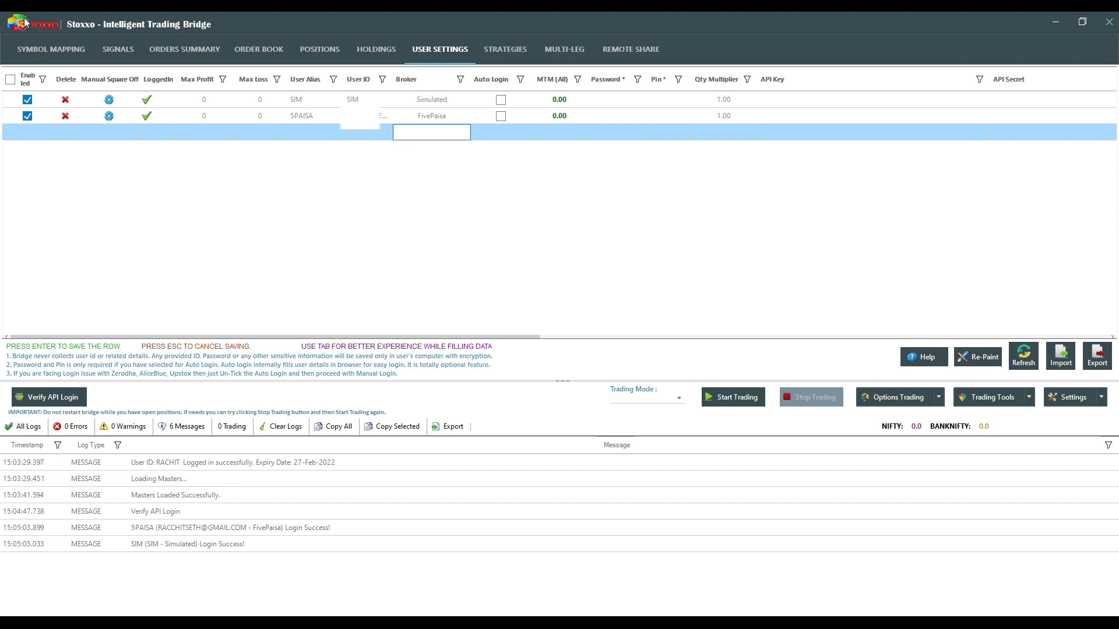
mouse_move(589, 351)
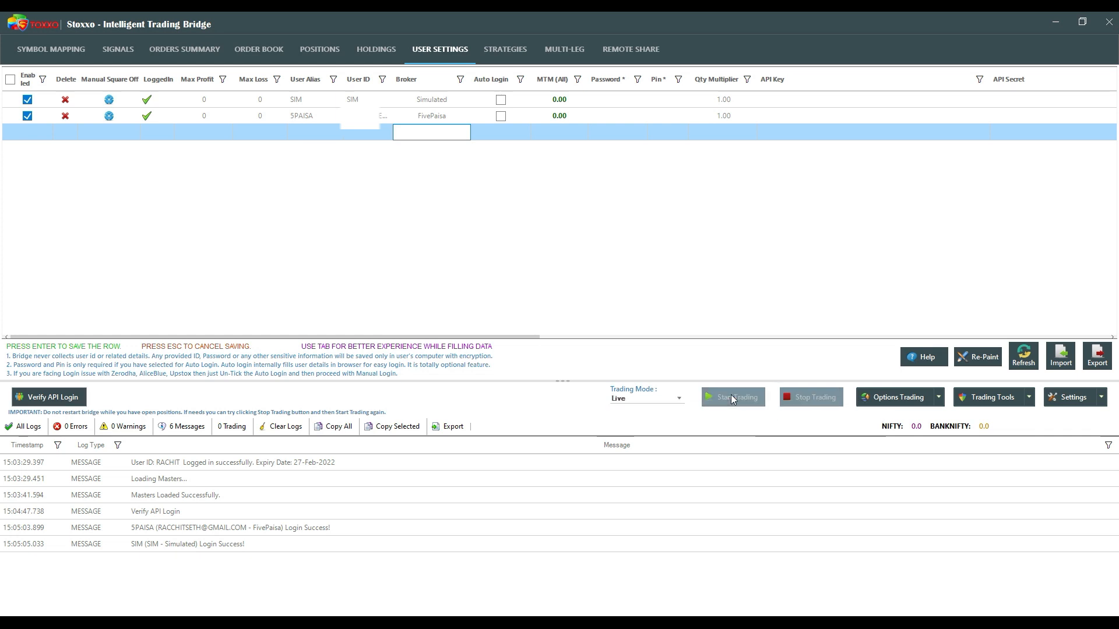
- Start trading in Live mode and show the strategies list
click(732, 396)
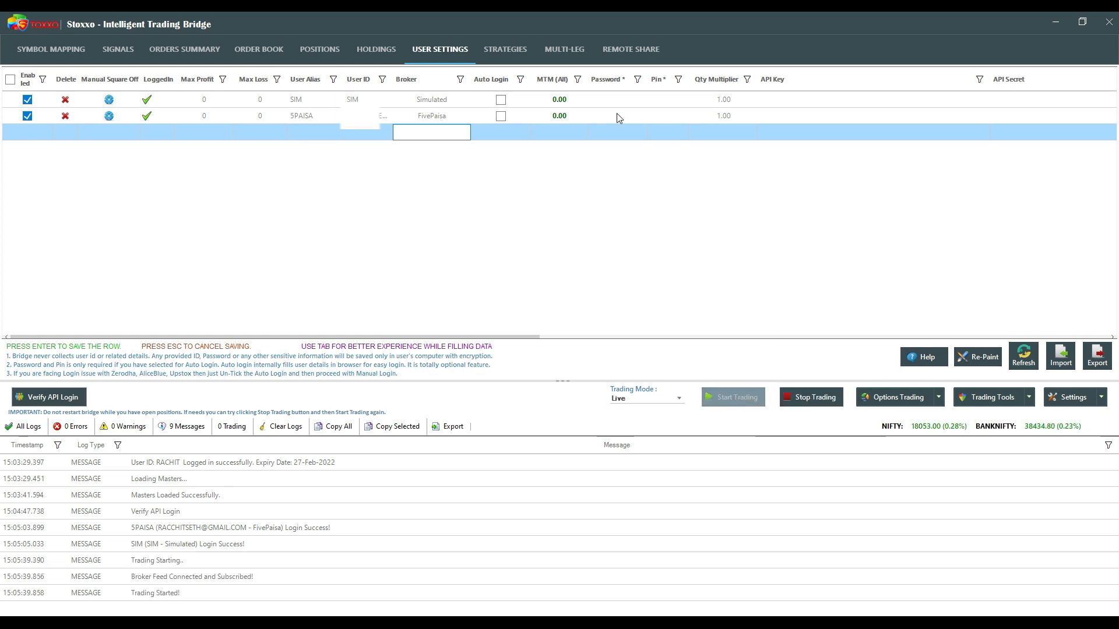
click(504, 49)
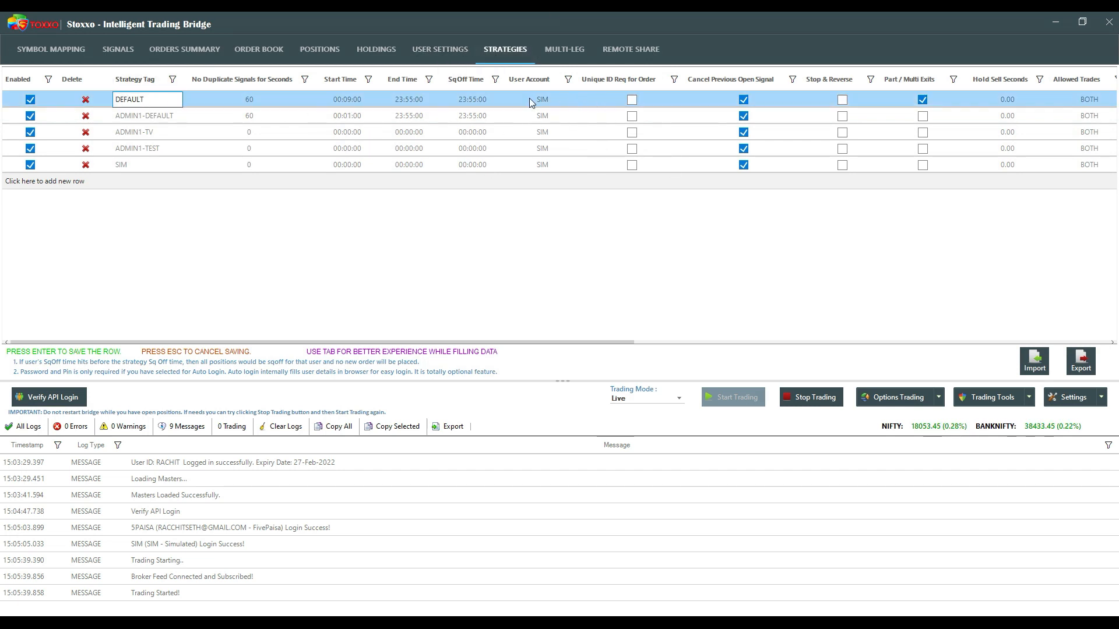
- Assign the 5Paisa account to the DEFAULT strategy and bring up the Quick Trade Panel
click(571, 99)
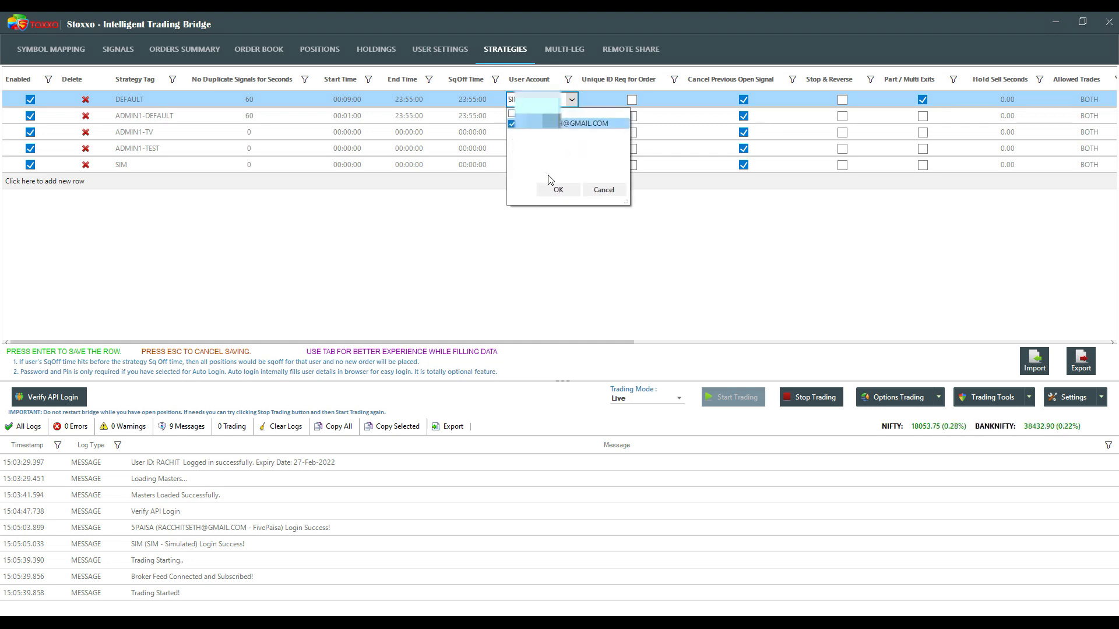
click(557, 190)
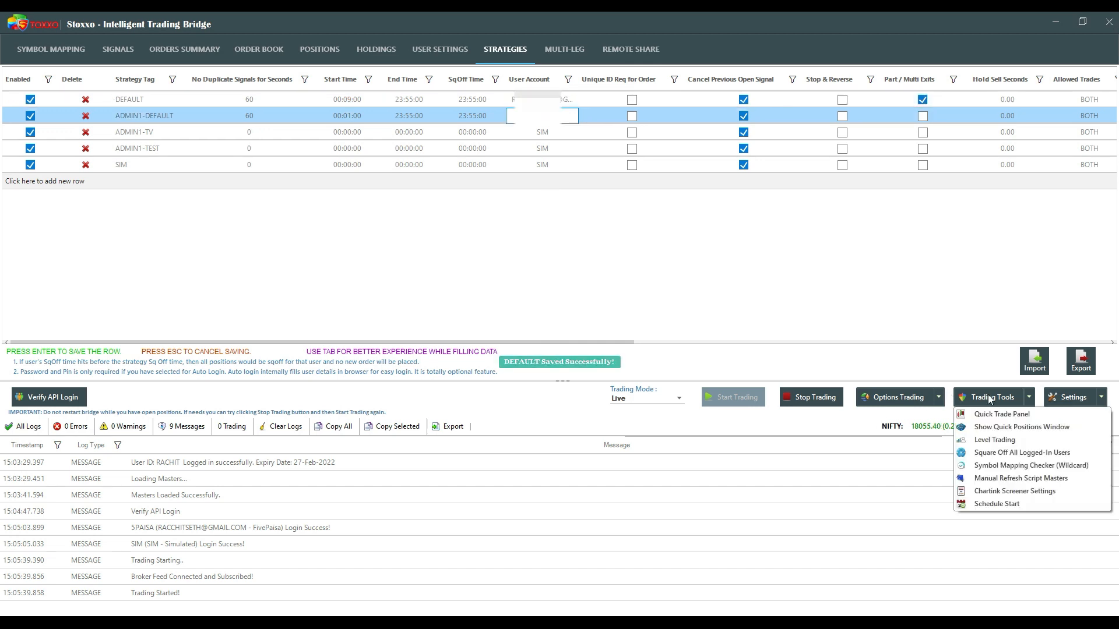
click(1001, 414)
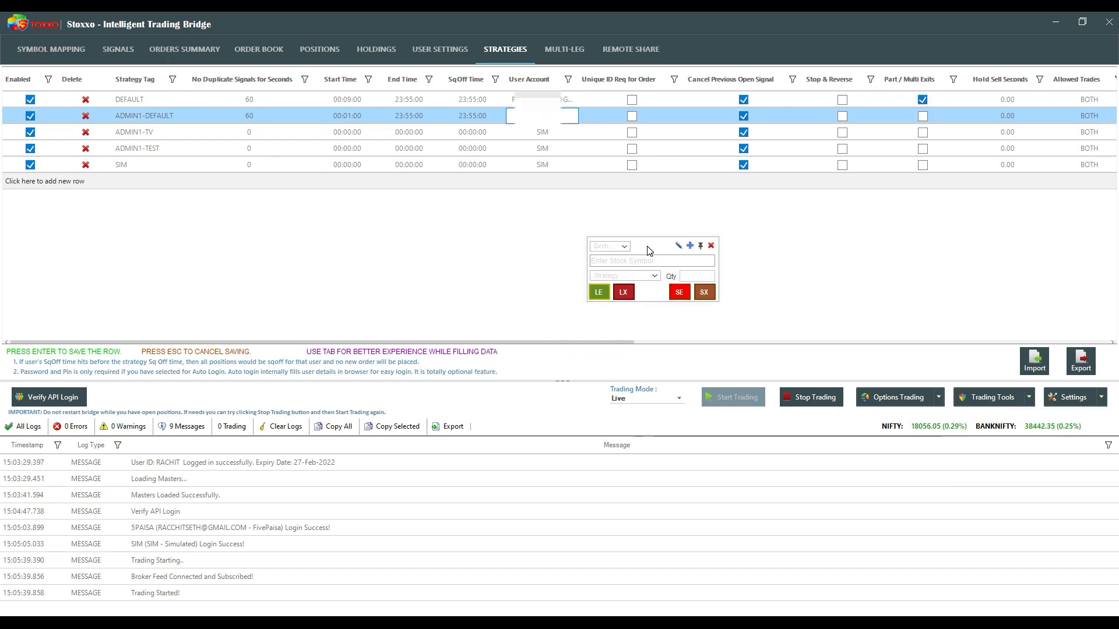
- Place a 1-share PNB short entry on NSE under the DEFAULT strategy
click(608, 243)
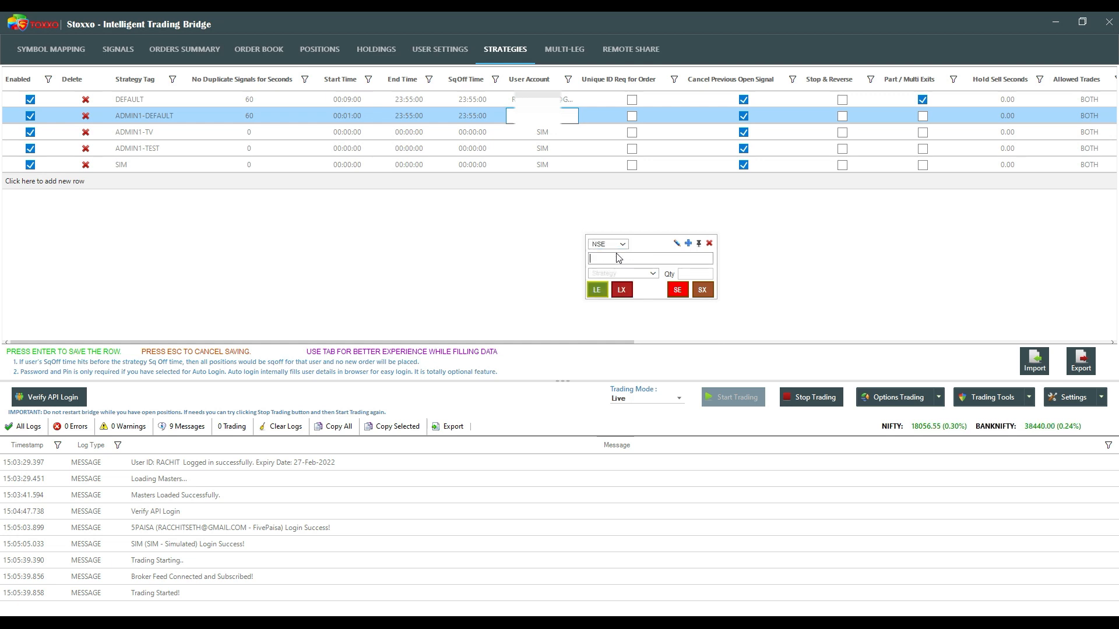
text(PNB)
click(695, 272)
text(1)
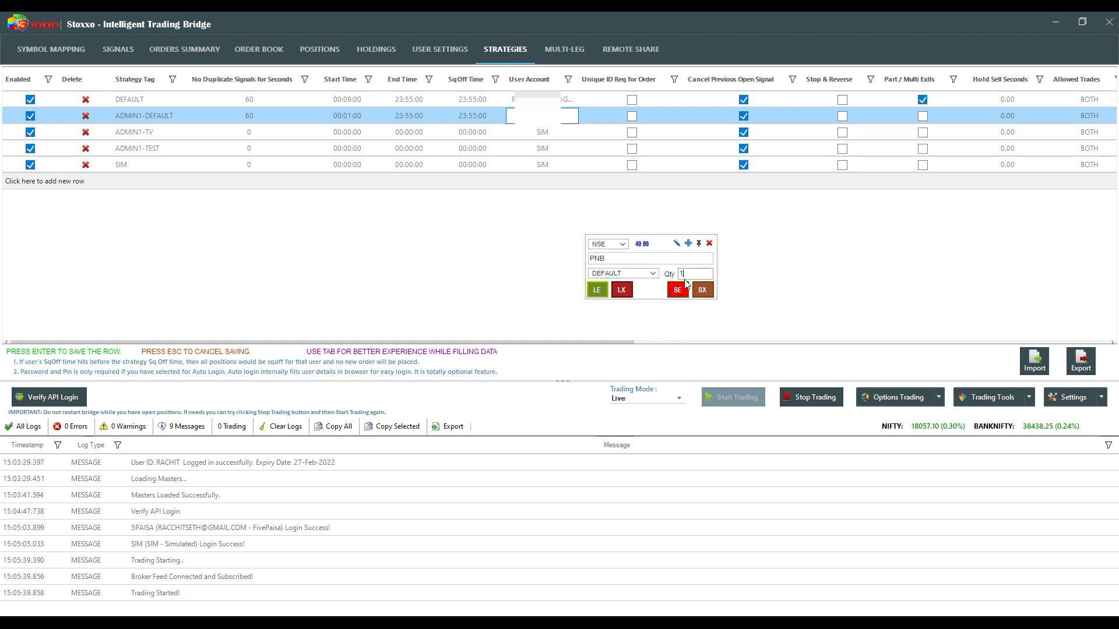
click(677, 290)
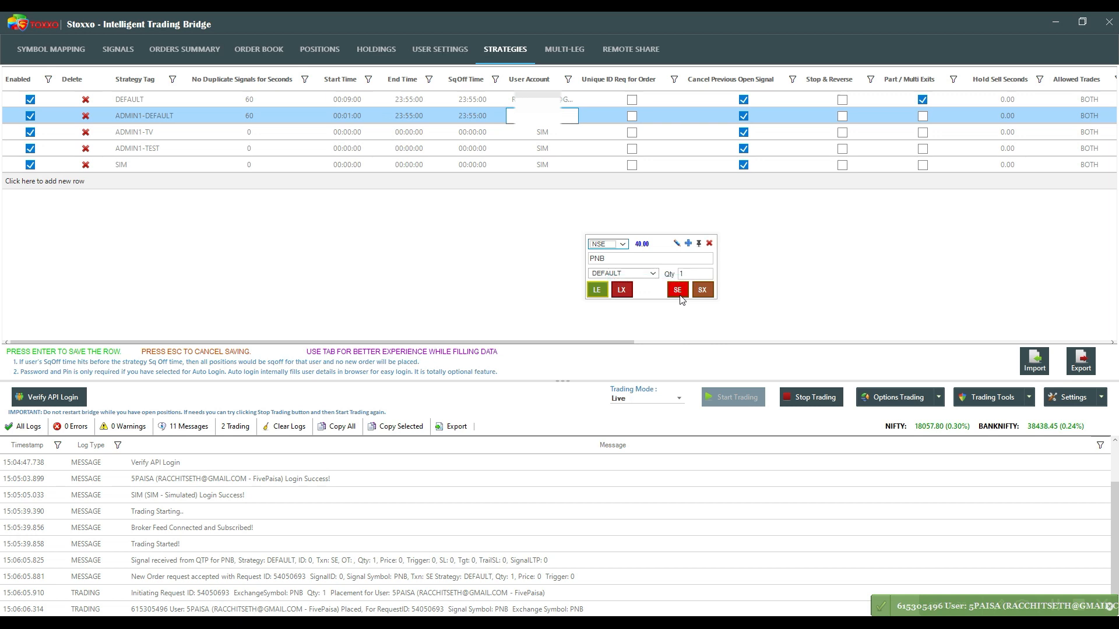
- Exit the PNB short from the Positions list and return to Strategies
click(320, 49)
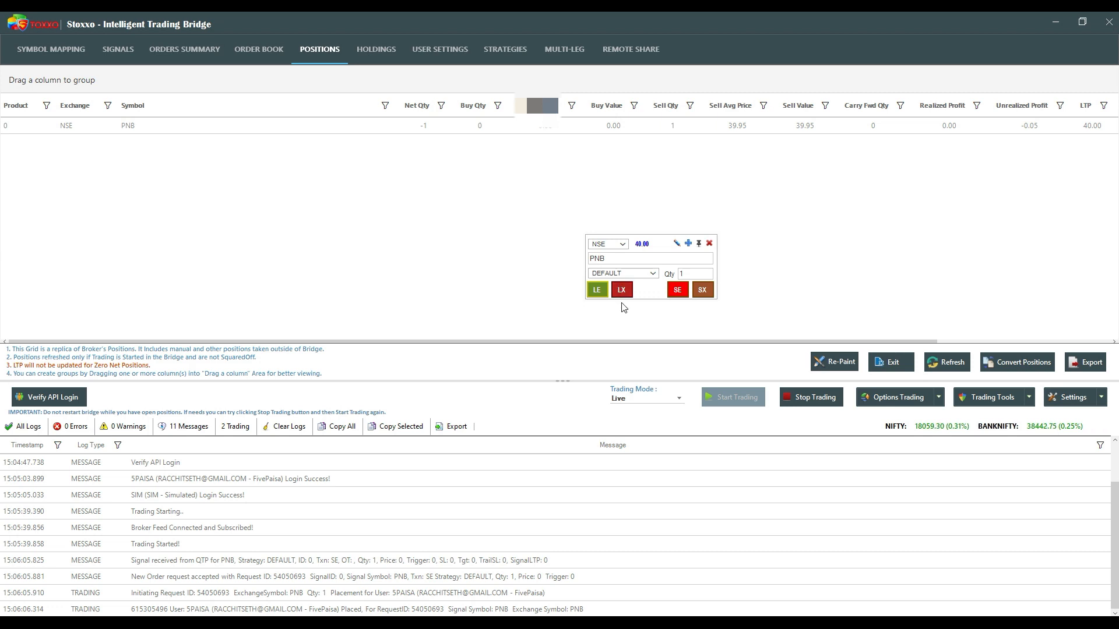
click(702, 290)
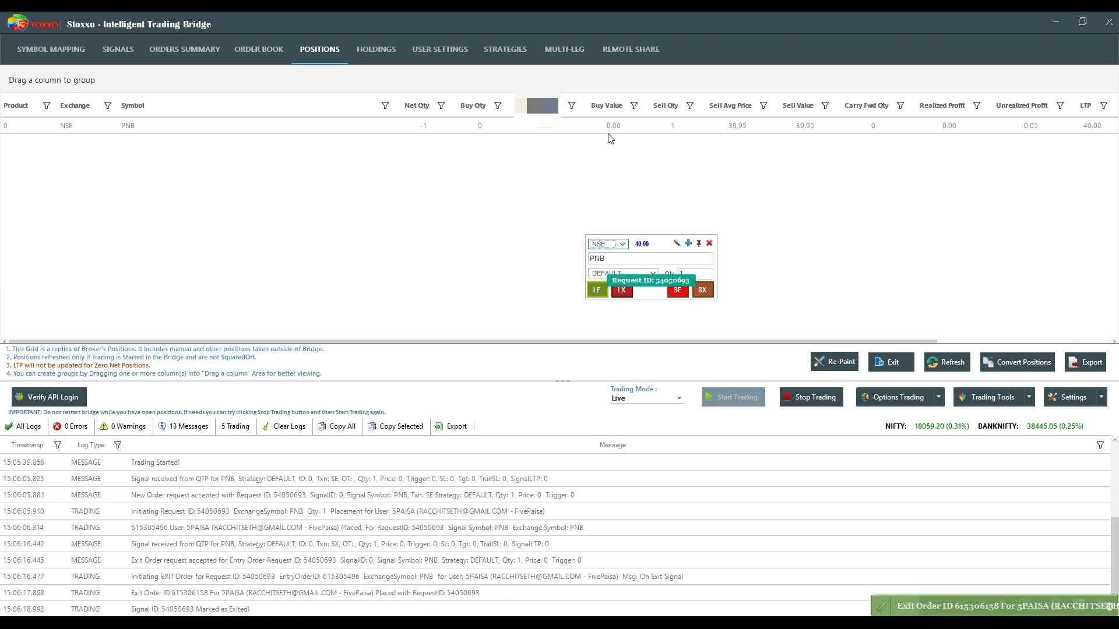
mouse_move(461, 61)
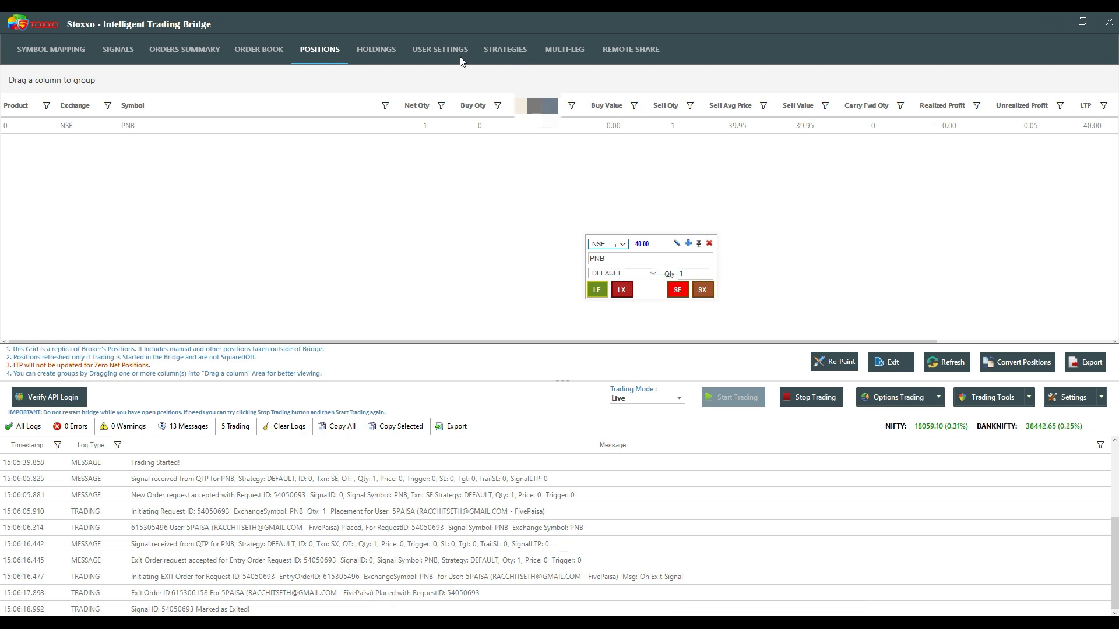
click(505, 49)
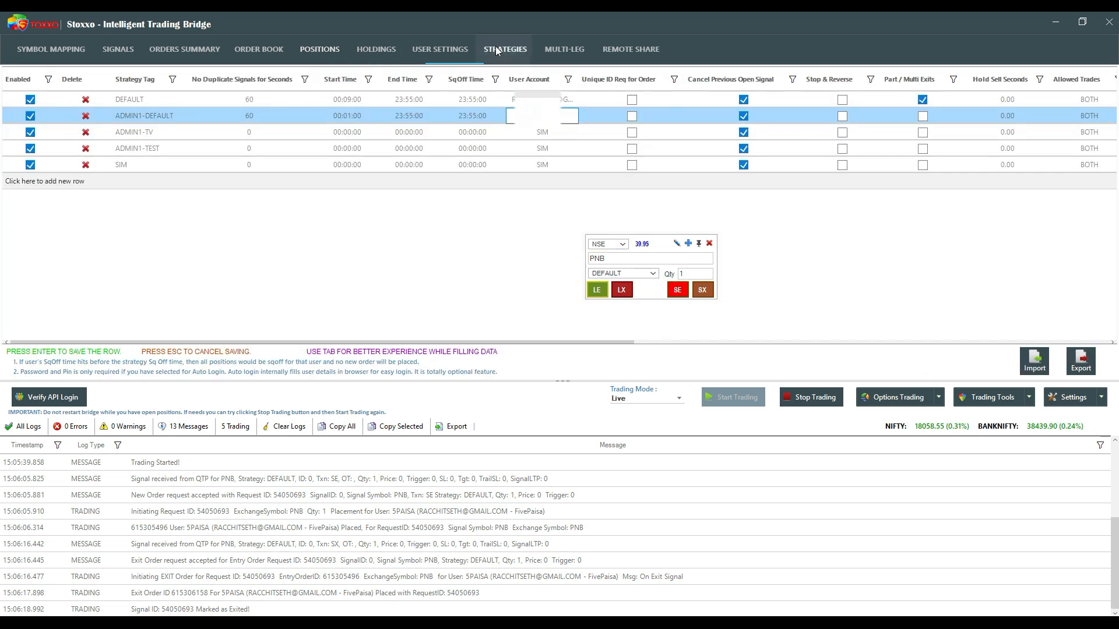
- Route DEFAULT to the SIM account, short 1000 PNB shares, and show Positions
click(542, 99)
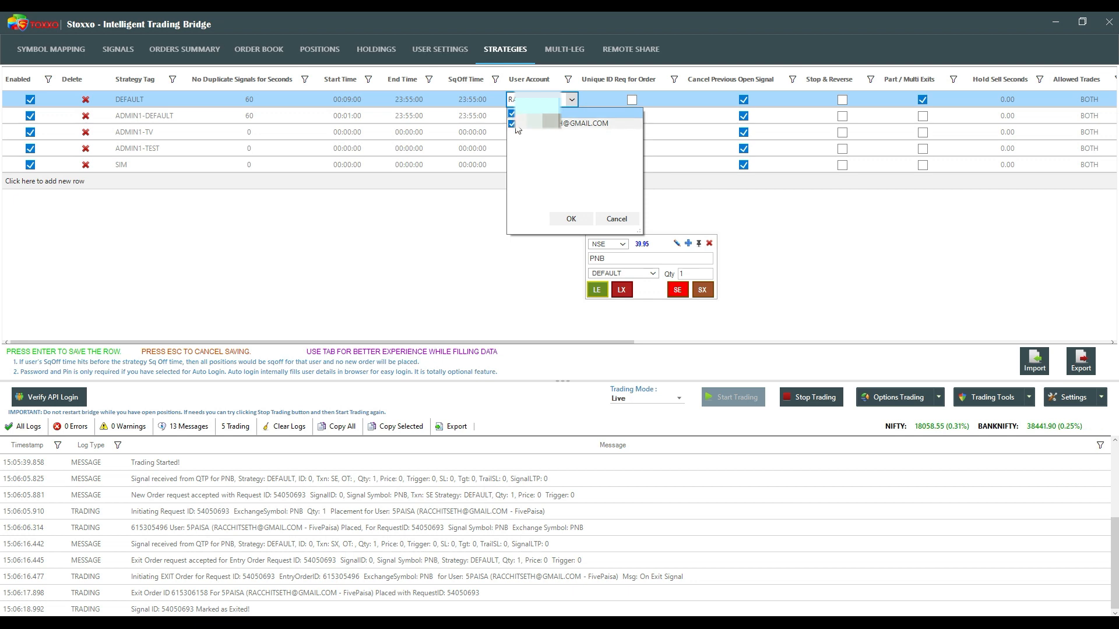
click(570, 218)
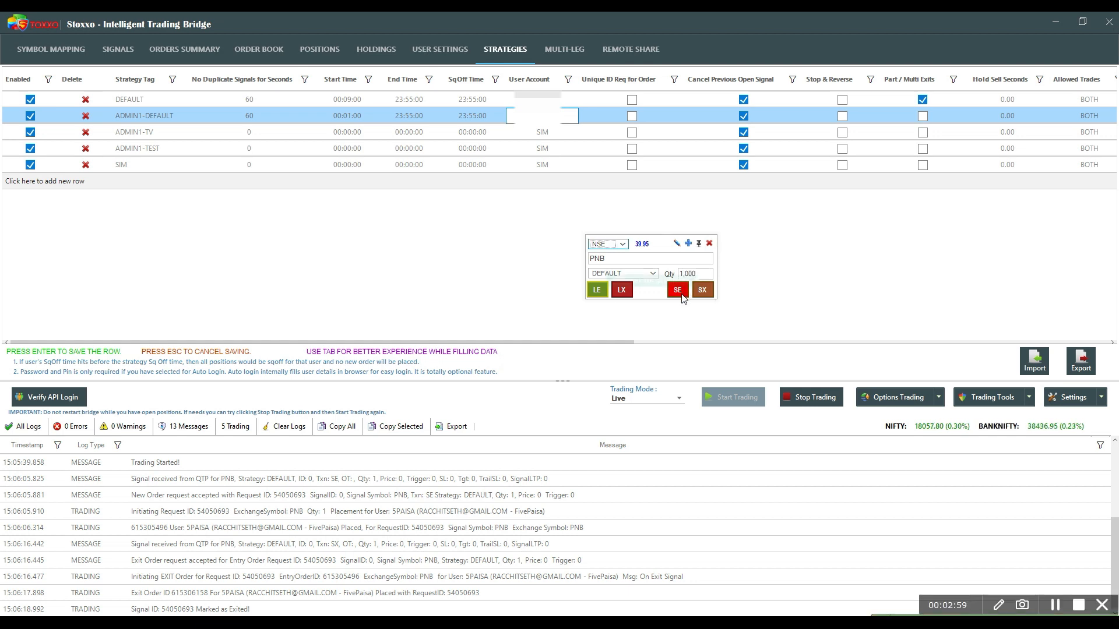
click(676, 289)
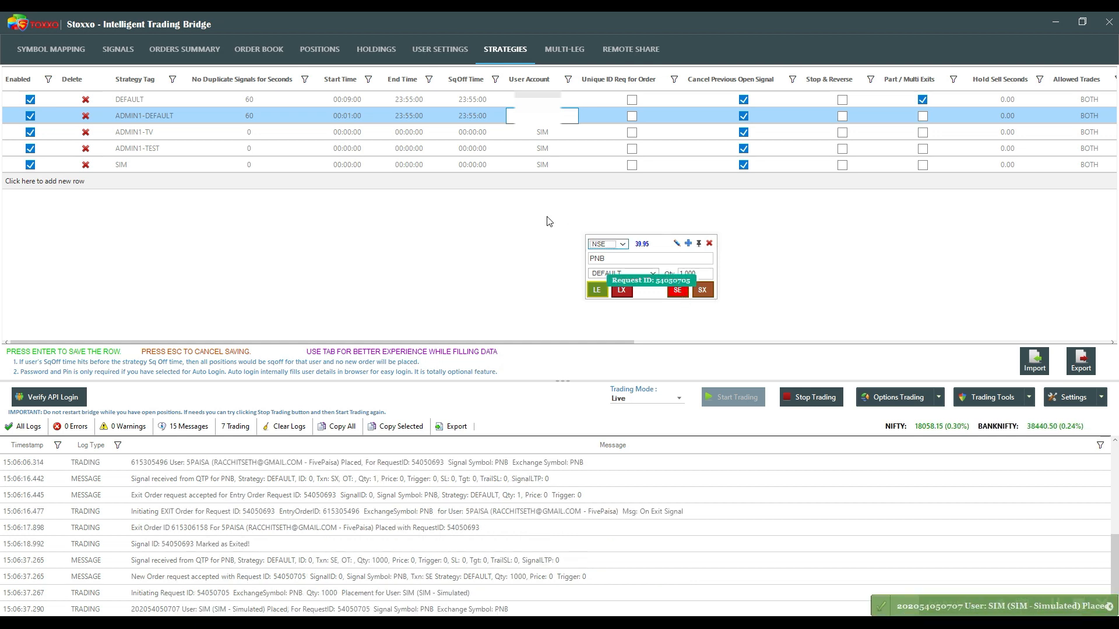
click(319, 49)
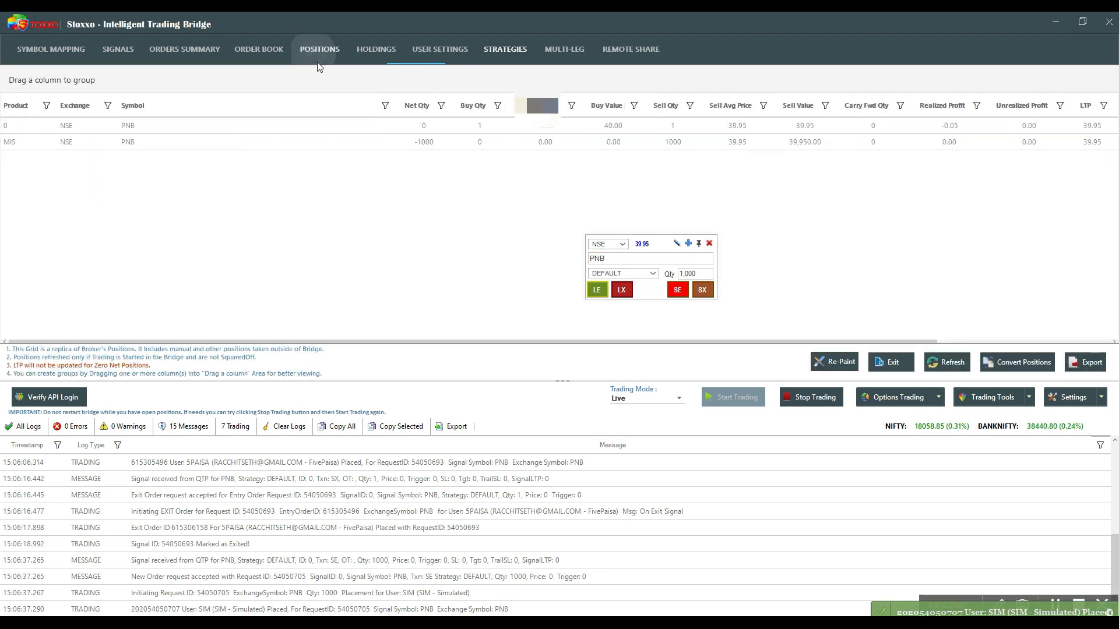
- Review the simulator's PNB position row, then go to the Multi-Leg section
click(423, 141)
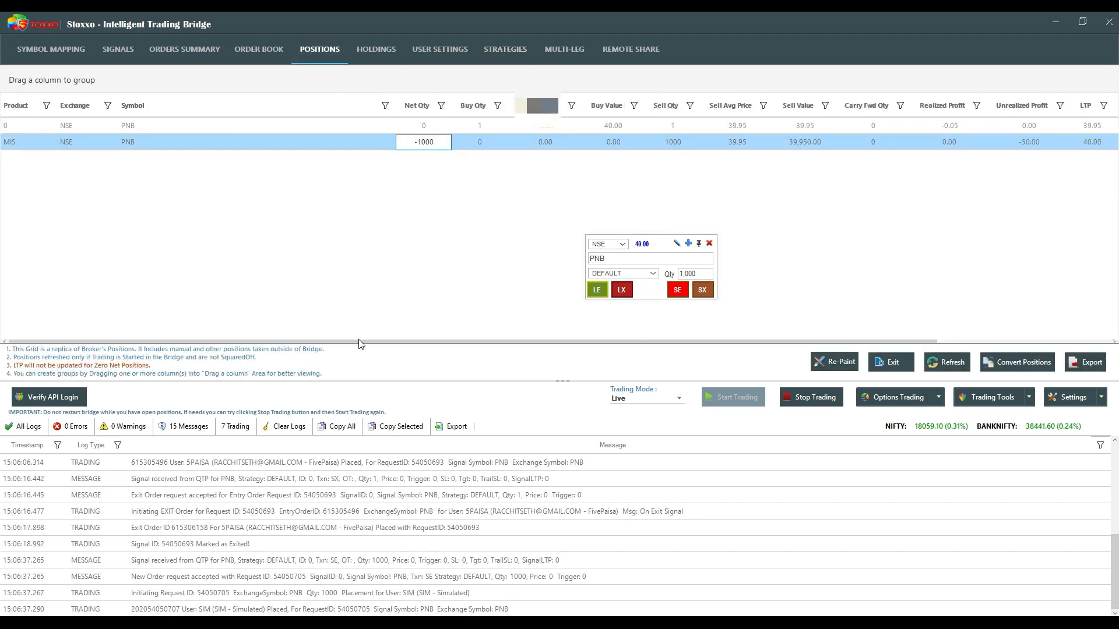
scroll(right, 3)
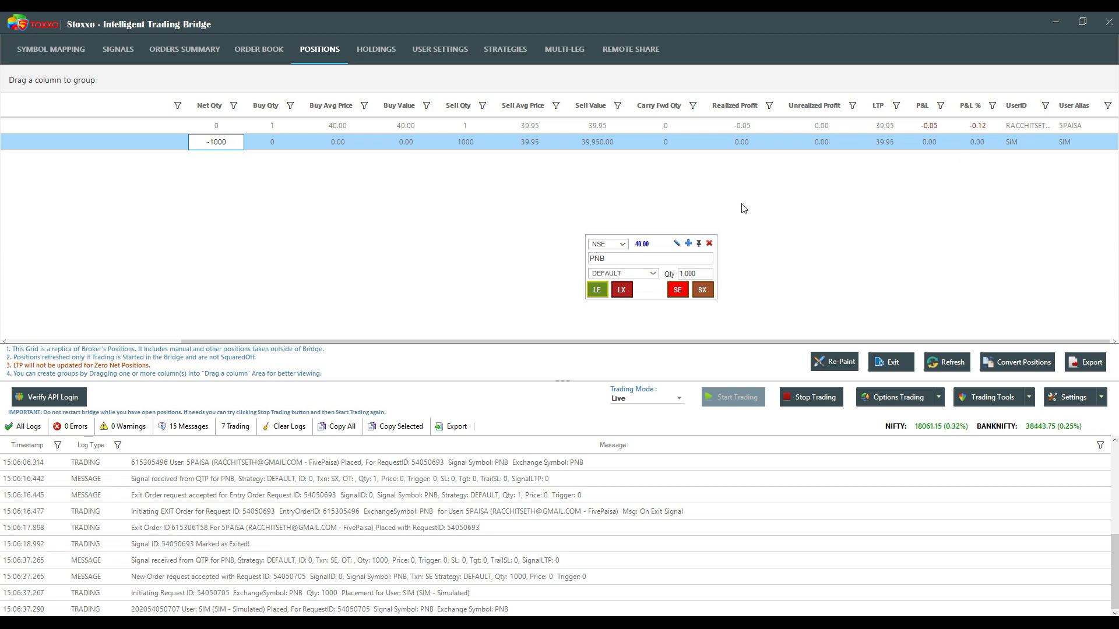
mouse_move(723, 198)
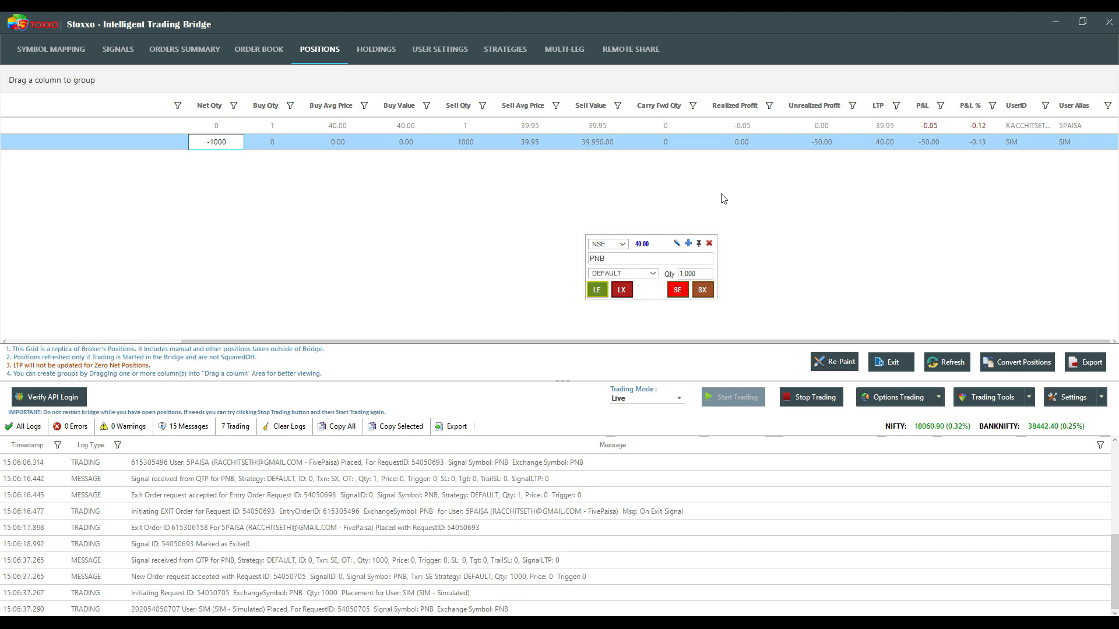
click(564, 49)
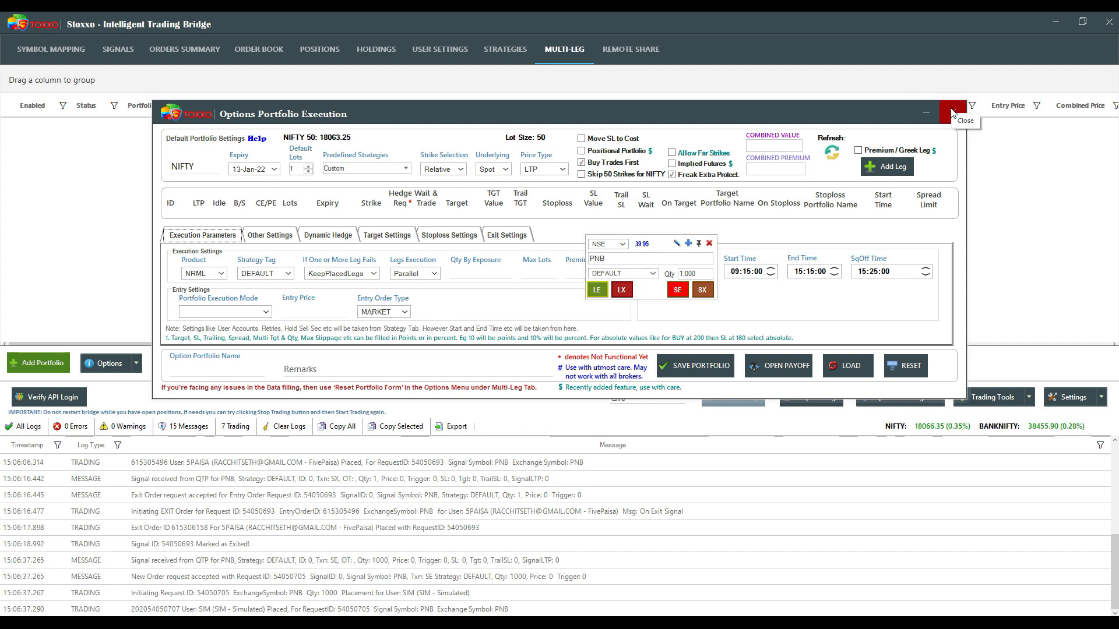
- Close the Options Portfolio Execution form and show each account's running P&L in User Settings
click(953, 113)
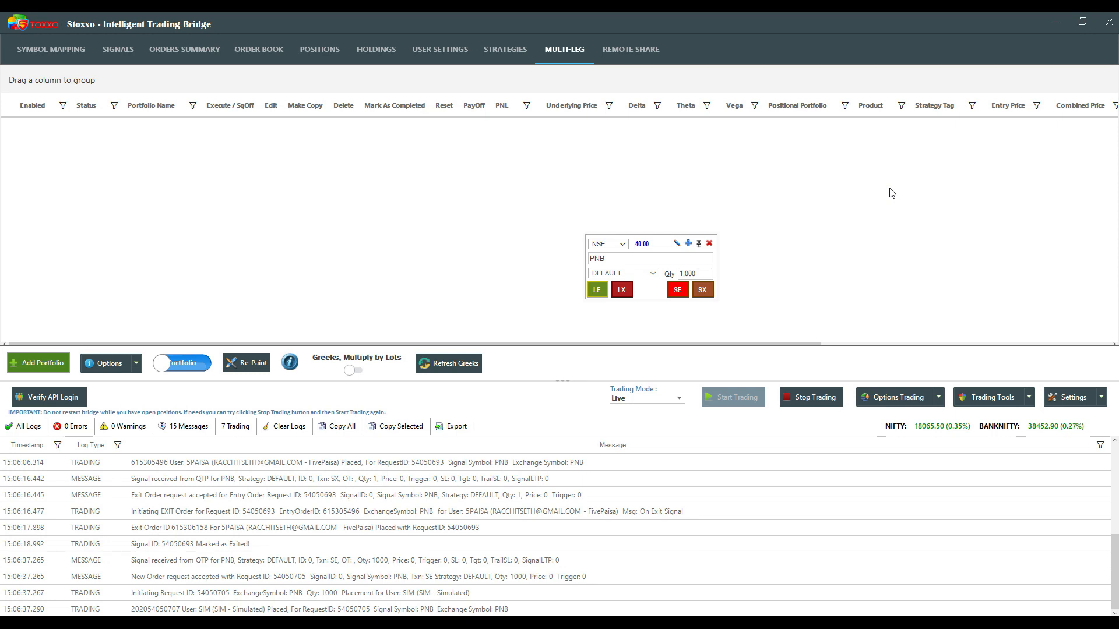
mouse_move(437, 47)
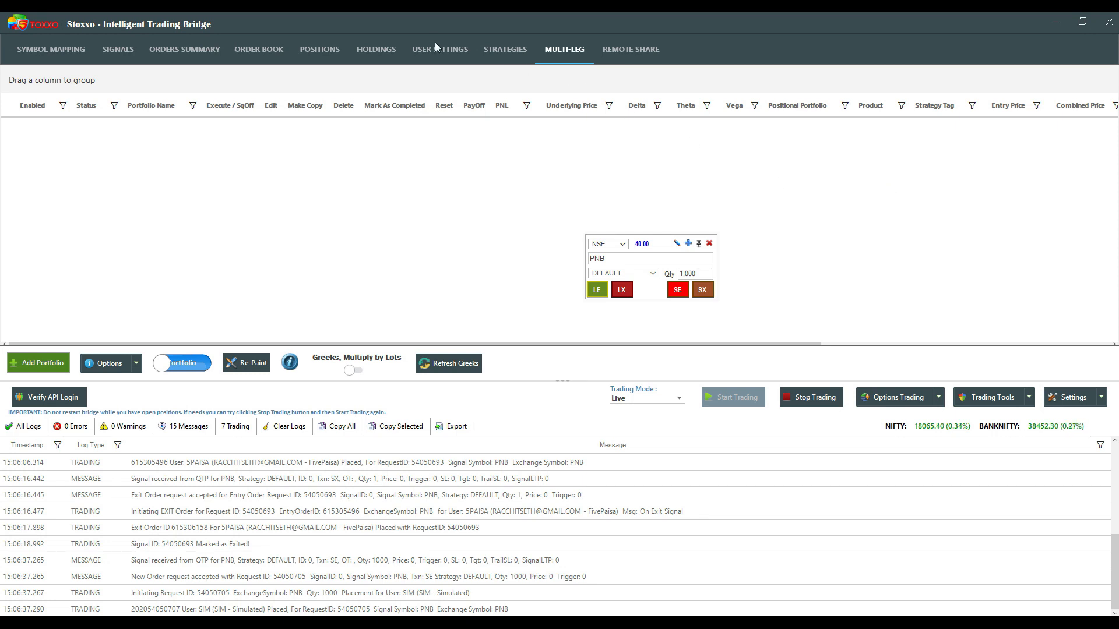
click(439, 49)
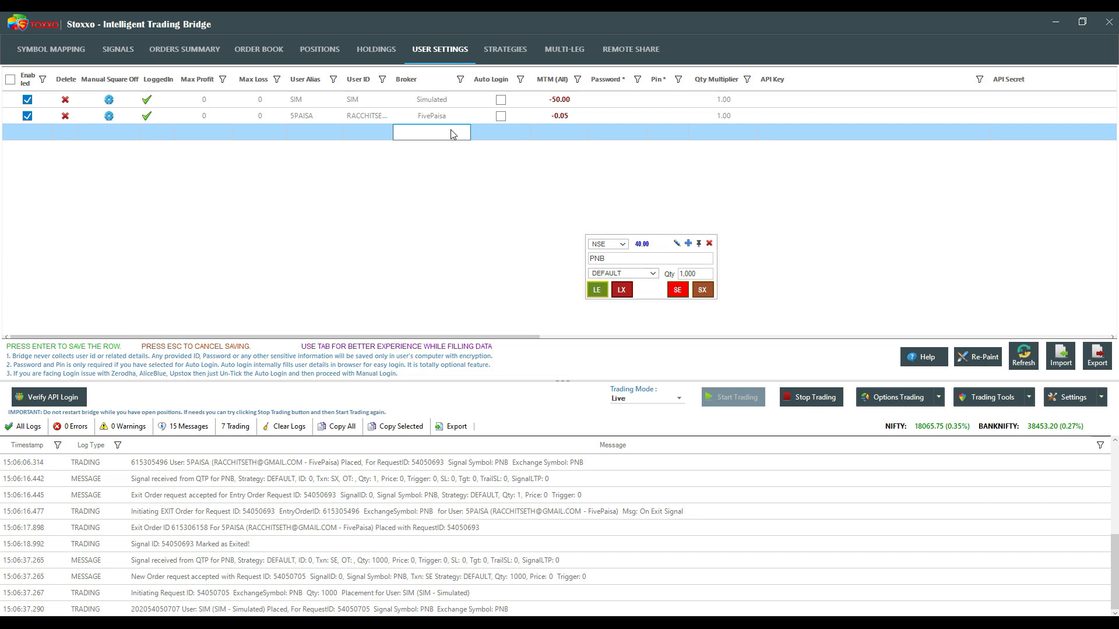